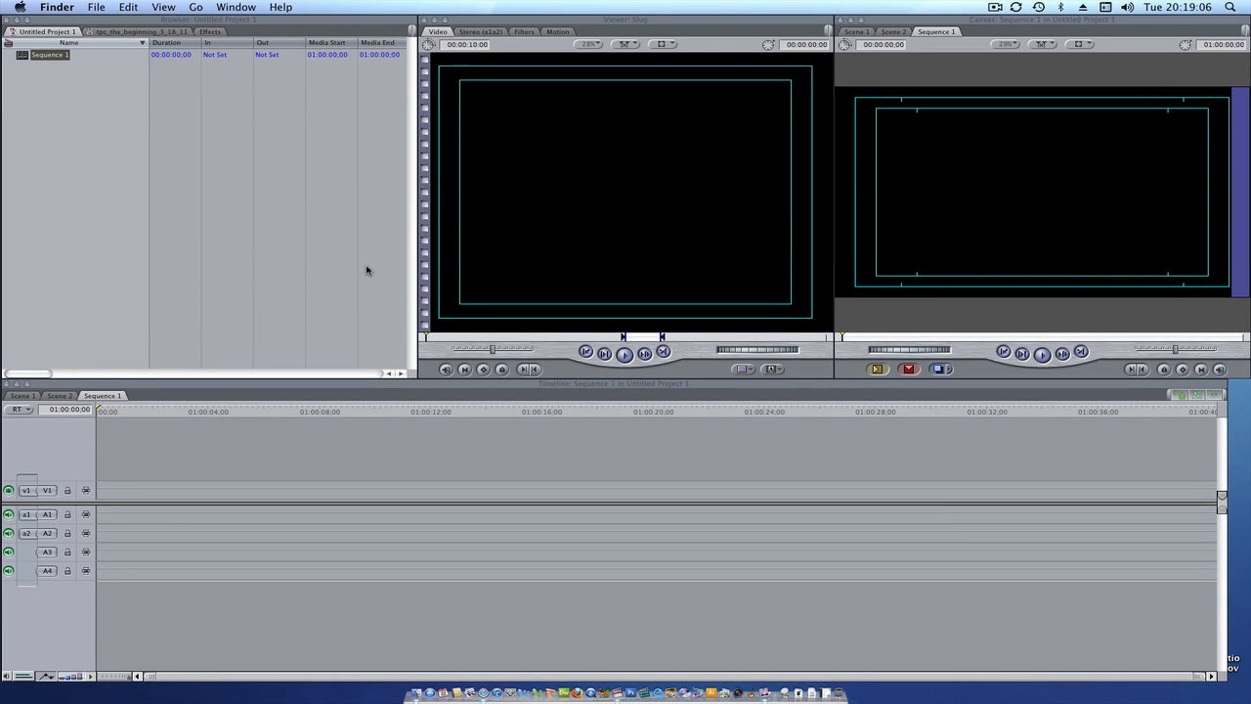
# Step: Open File > Log and Transfer to list the five camera clips on the card
pyautogui.click(131, 7)
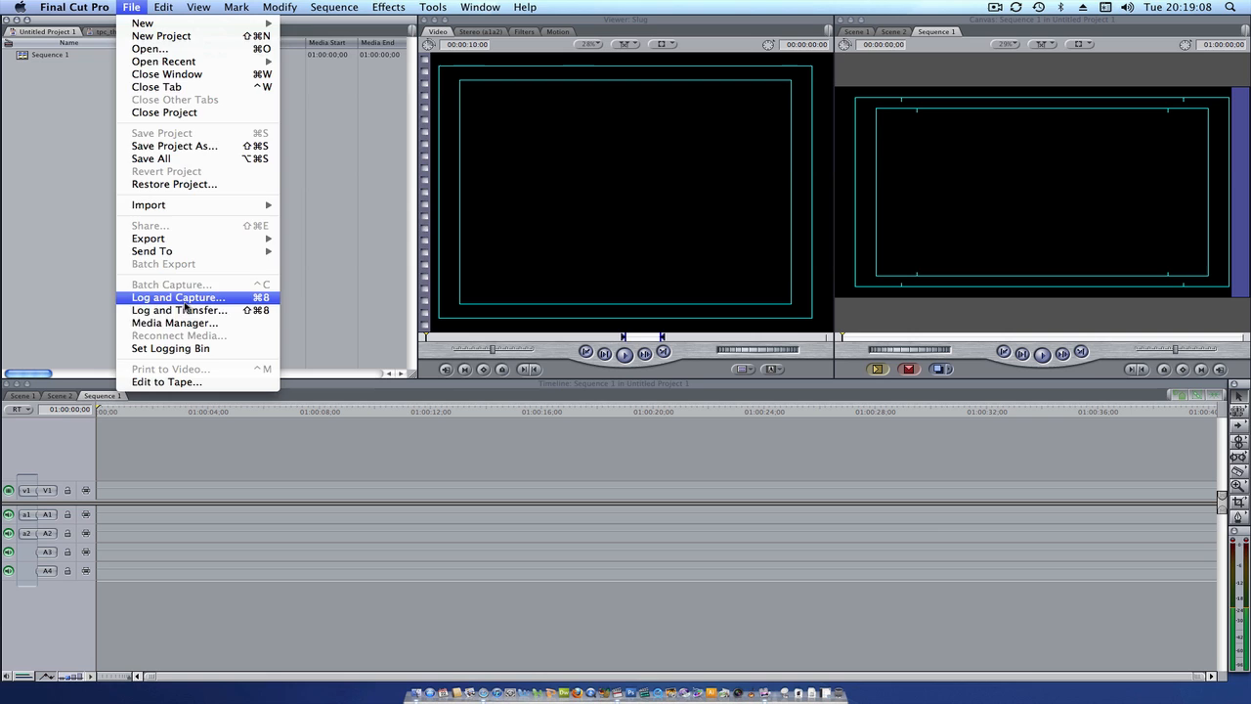
pyautogui.moveTo(179, 310)
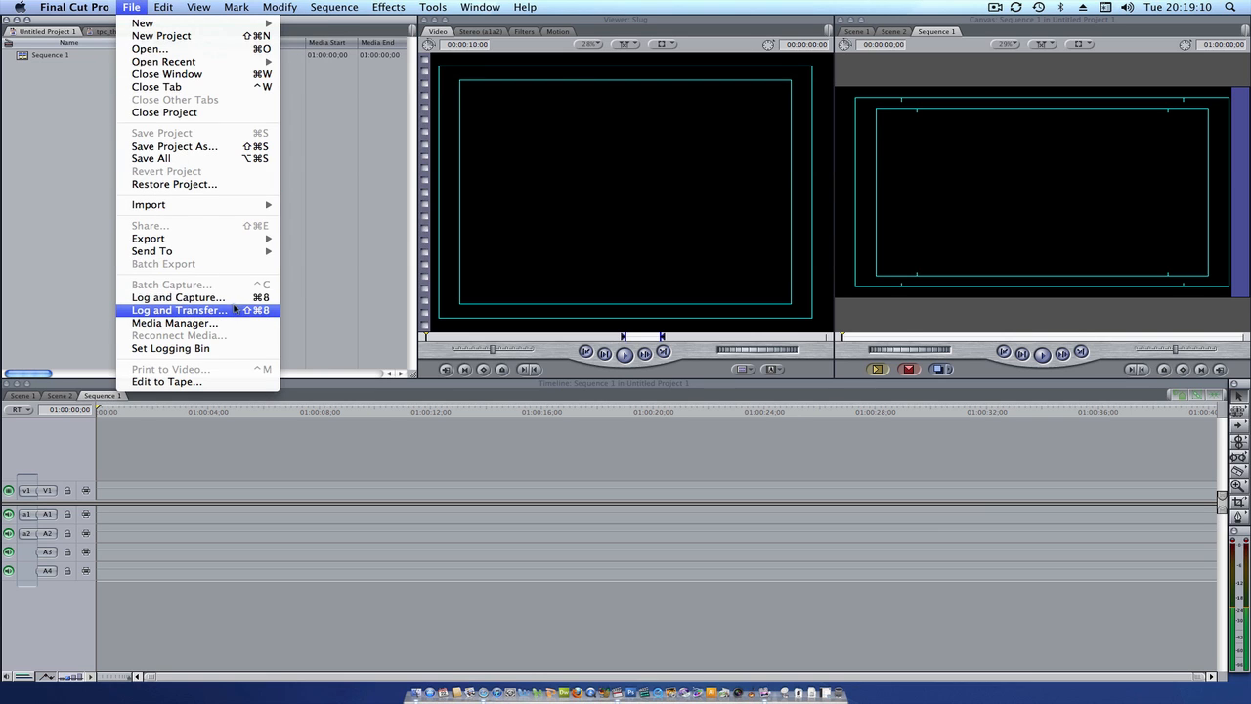
pyautogui.click(179, 309)
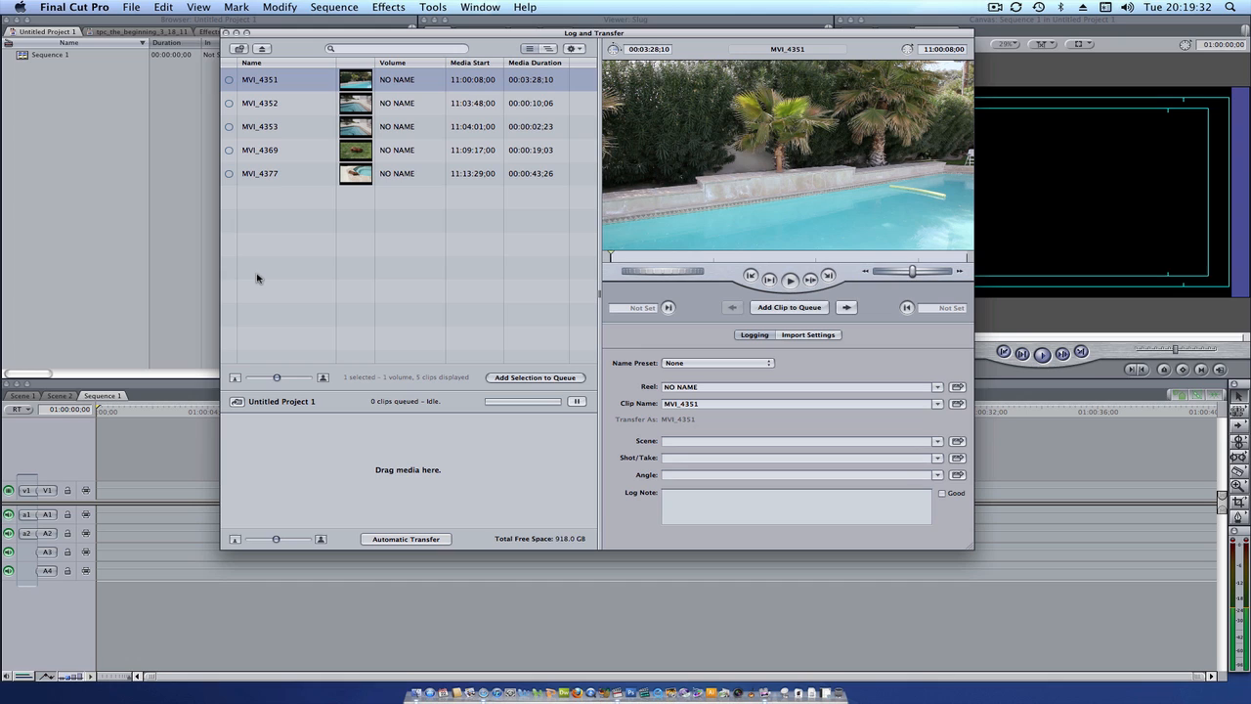
pyautogui.moveTo(219, 66)
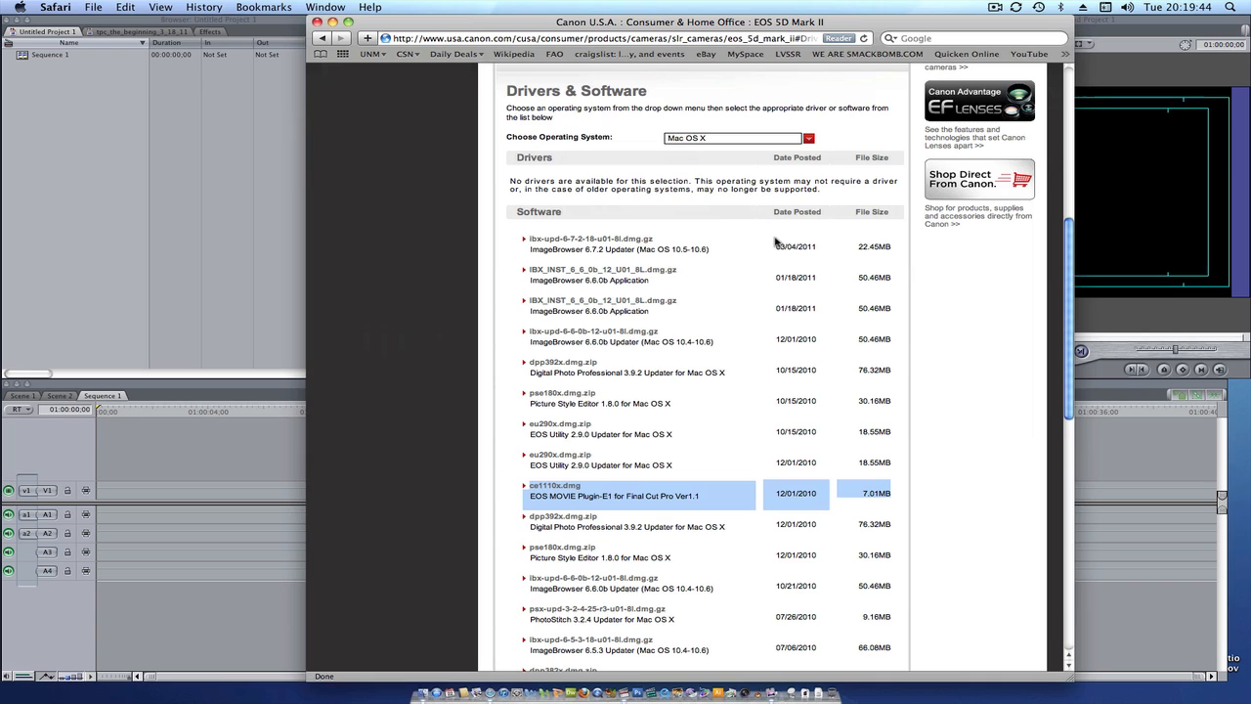
pyautogui.moveTo(655, 521)
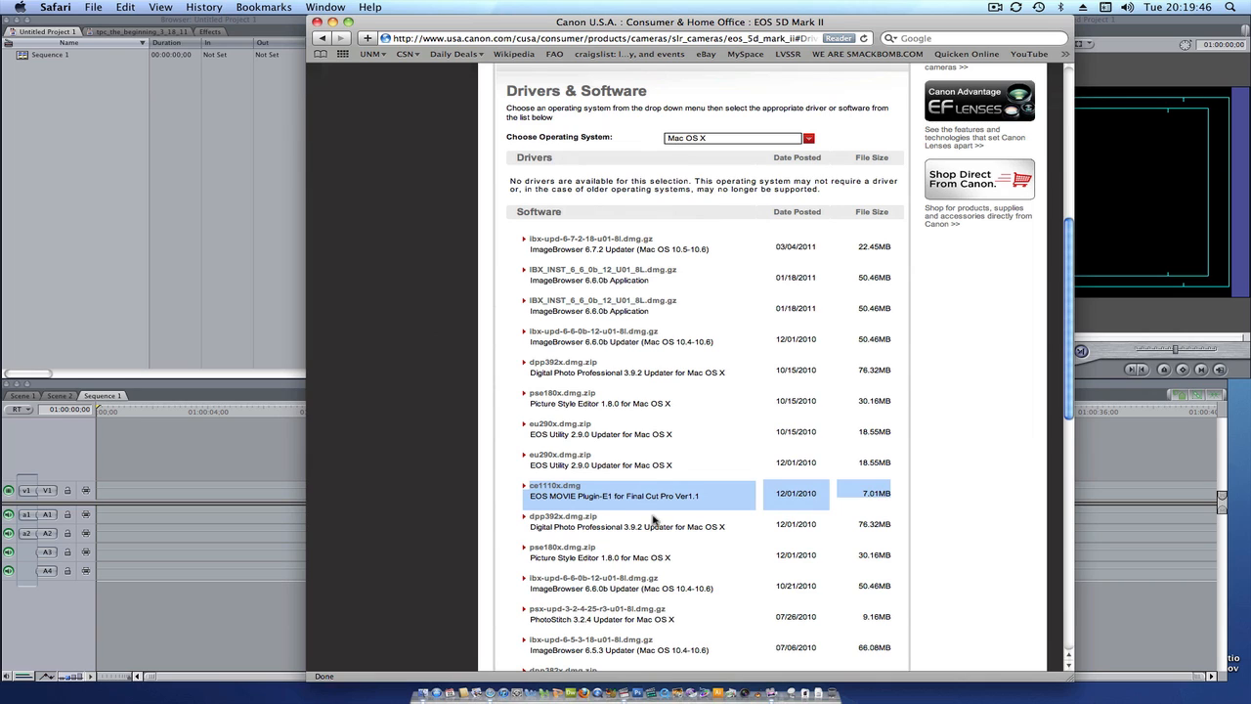
pyautogui.moveTo(665, 502)
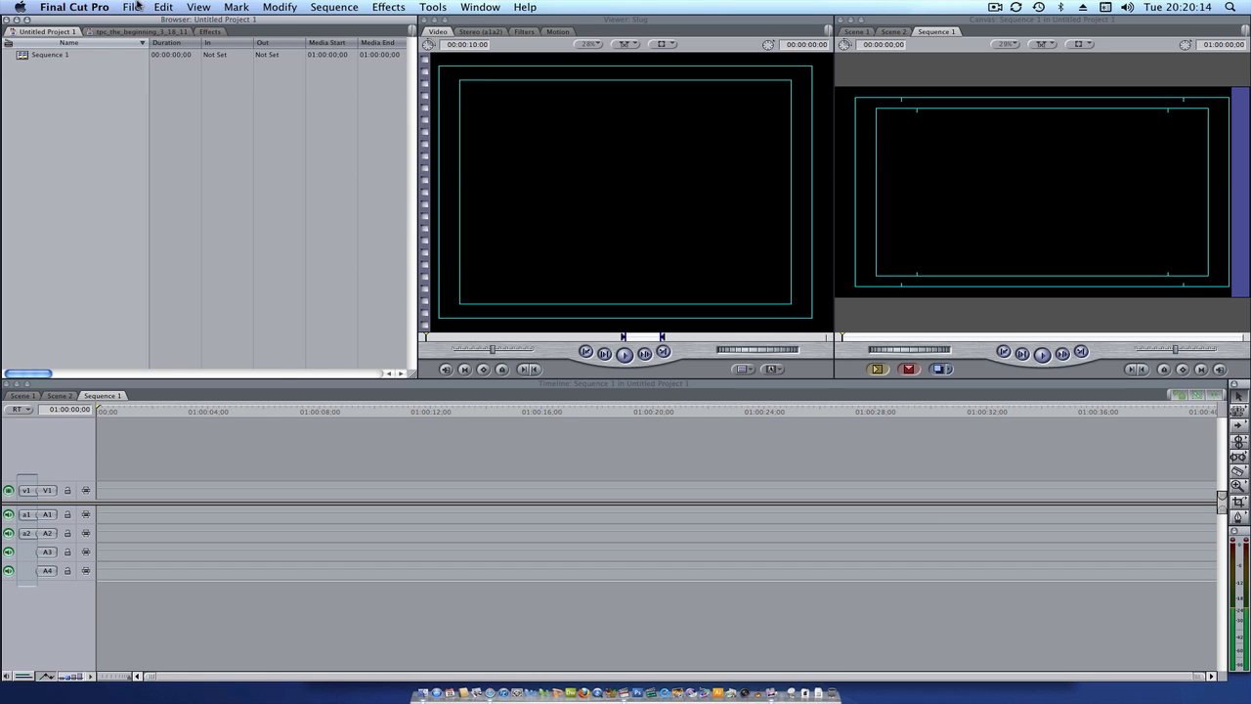
# Step: Reopen Log and Transfer and preview clip MVI_4369 of the dog on grass
pyautogui.click(131, 7)
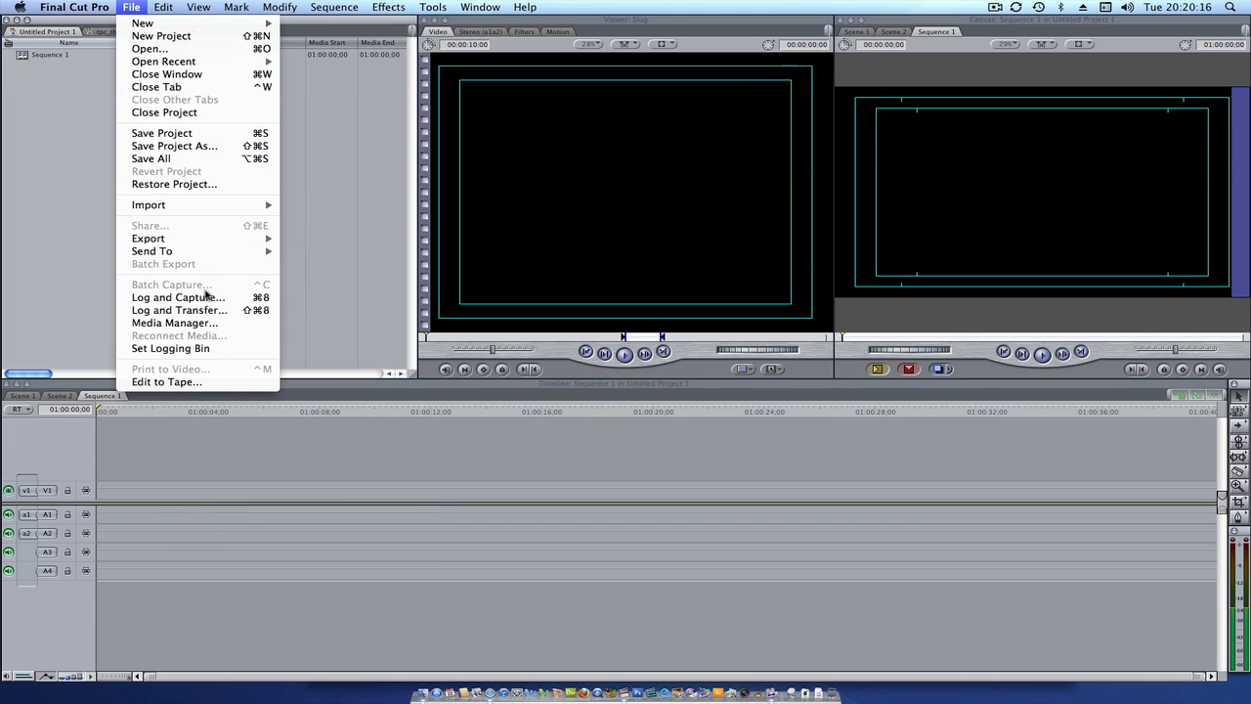
pyautogui.click(179, 310)
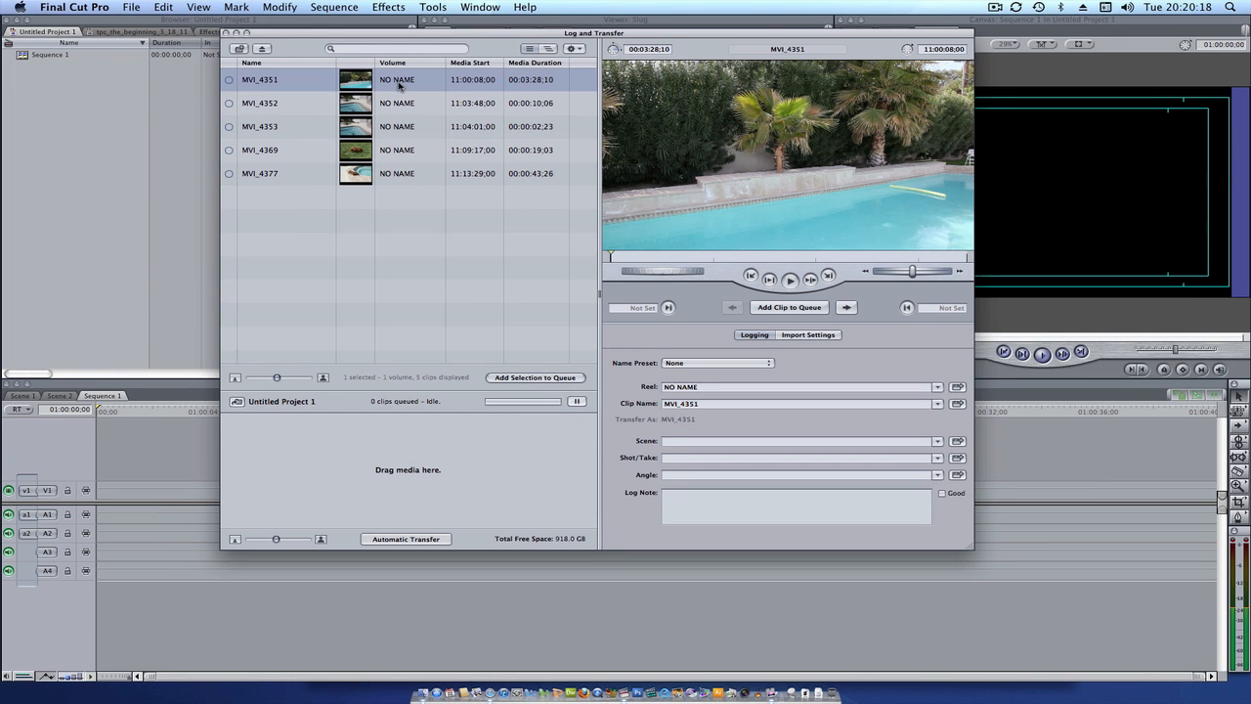
pyautogui.click(260, 150)
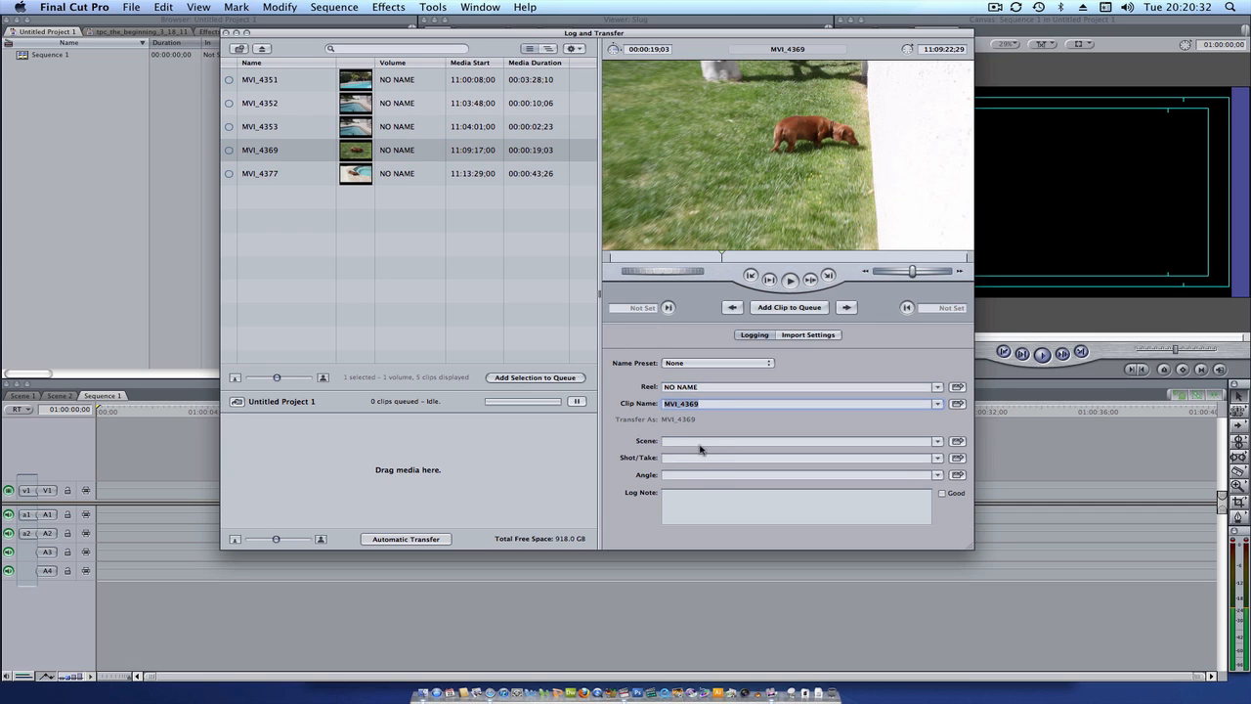
pyautogui.moveTo(701, 489)
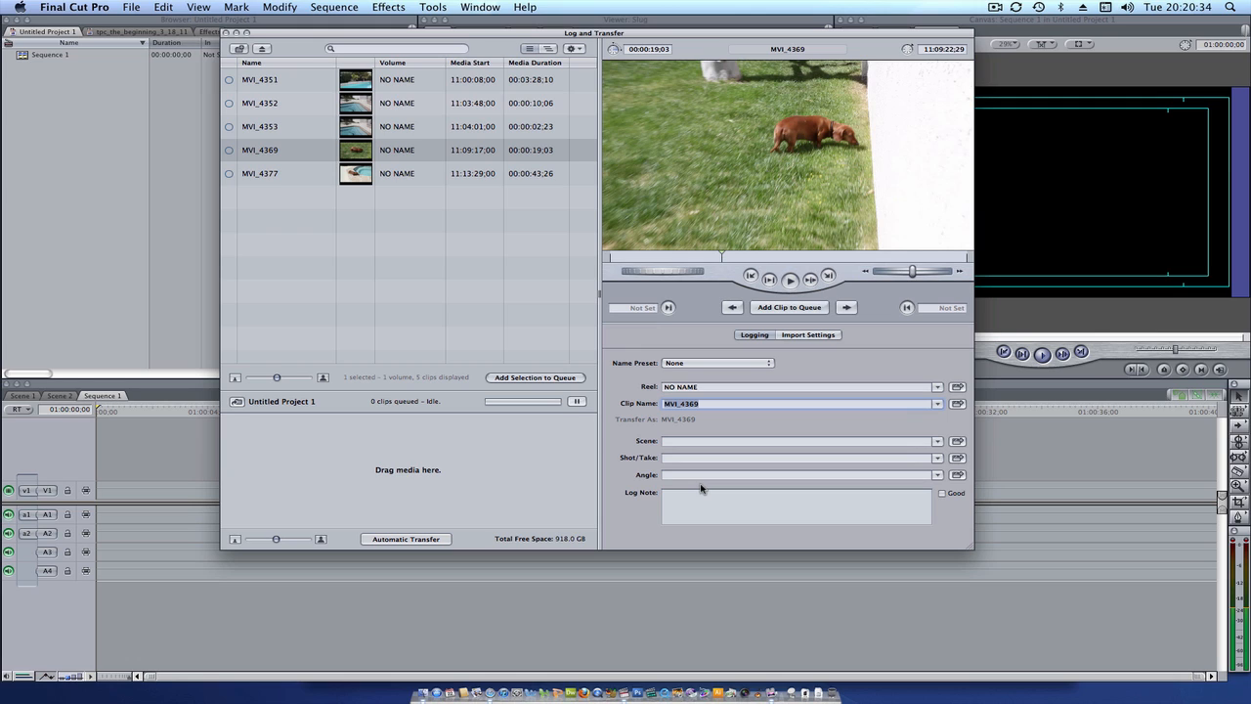
pyautogui.moveTo(697, 379)
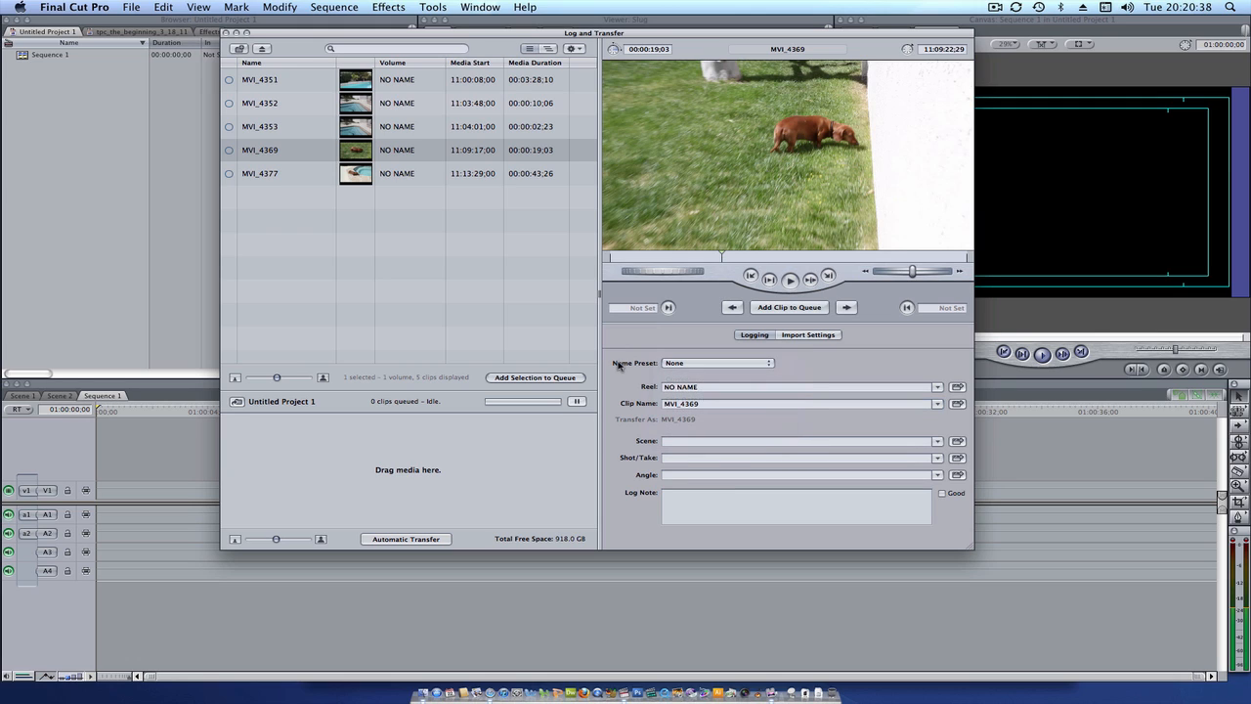
pyautogui.click(574, 48)
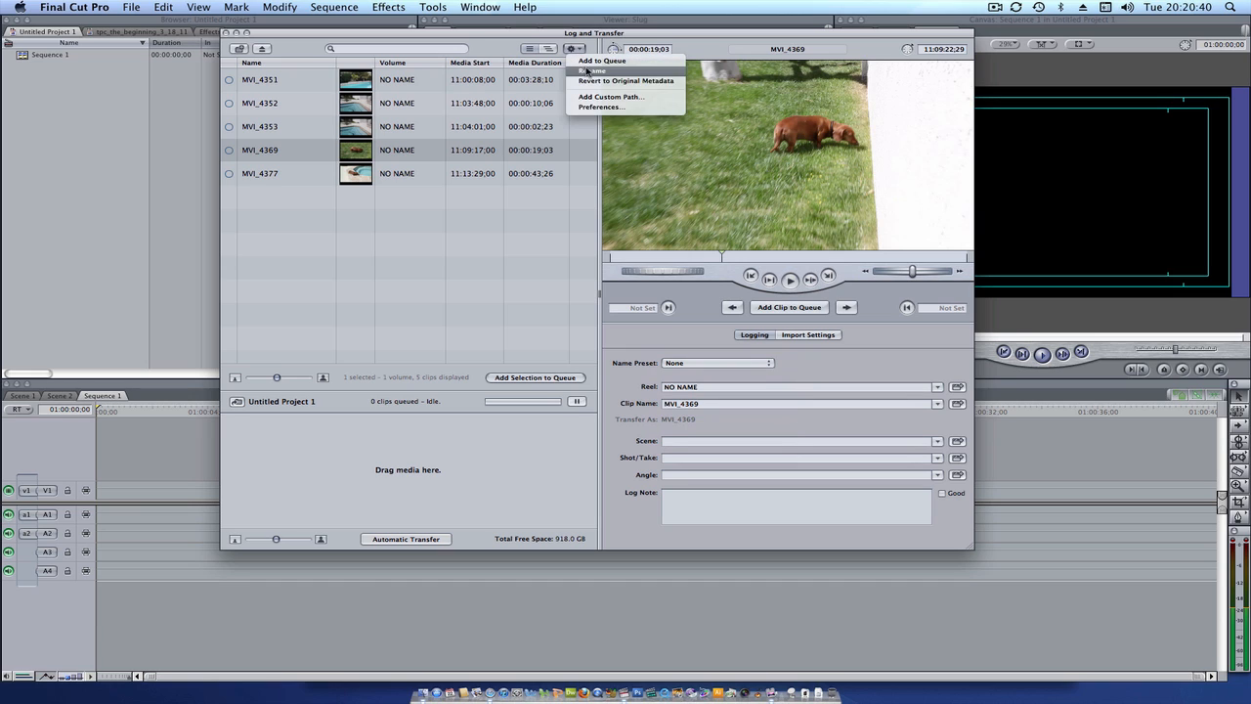
pyautogui.moveTo(601, 107)
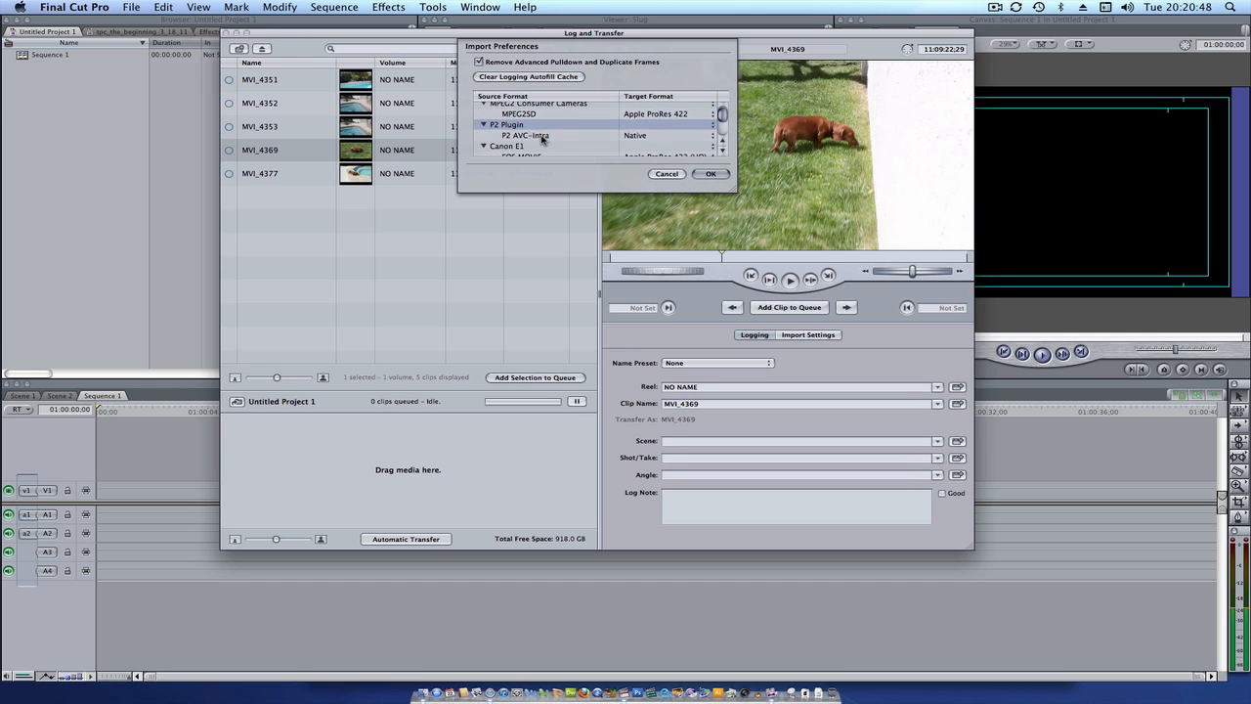
pyautogui.click(669, 134)
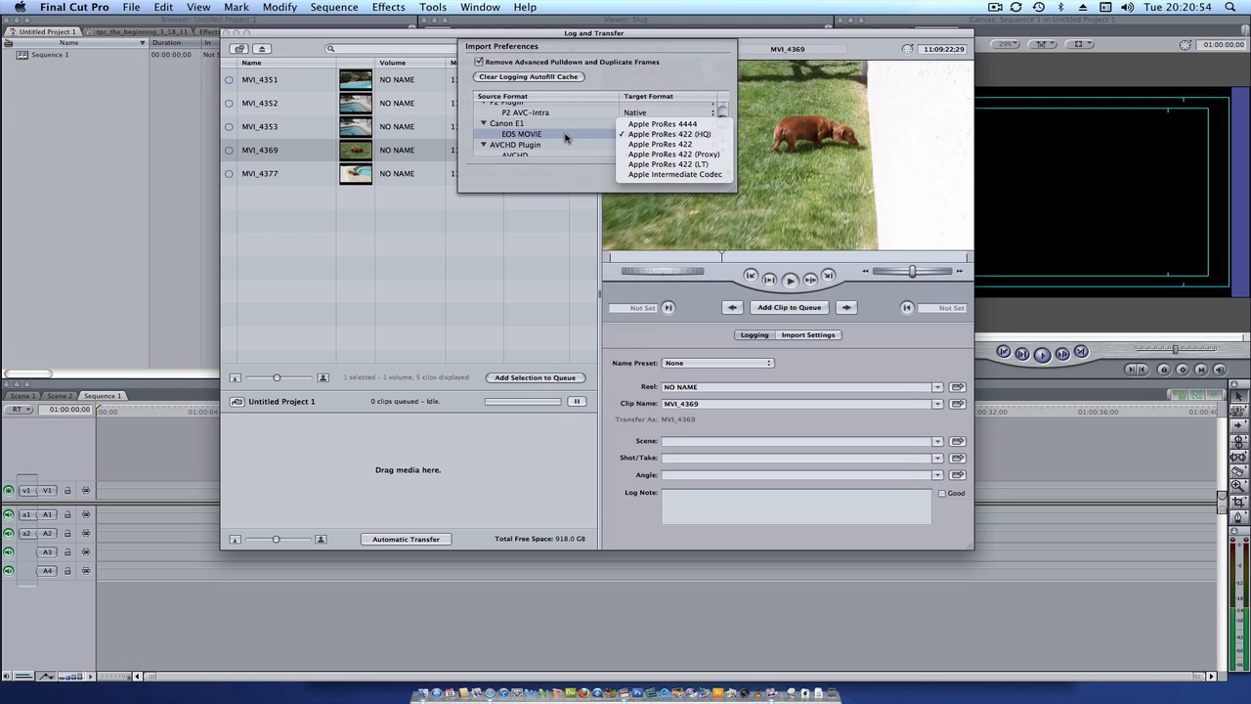
pyautogui.click(669, 134)
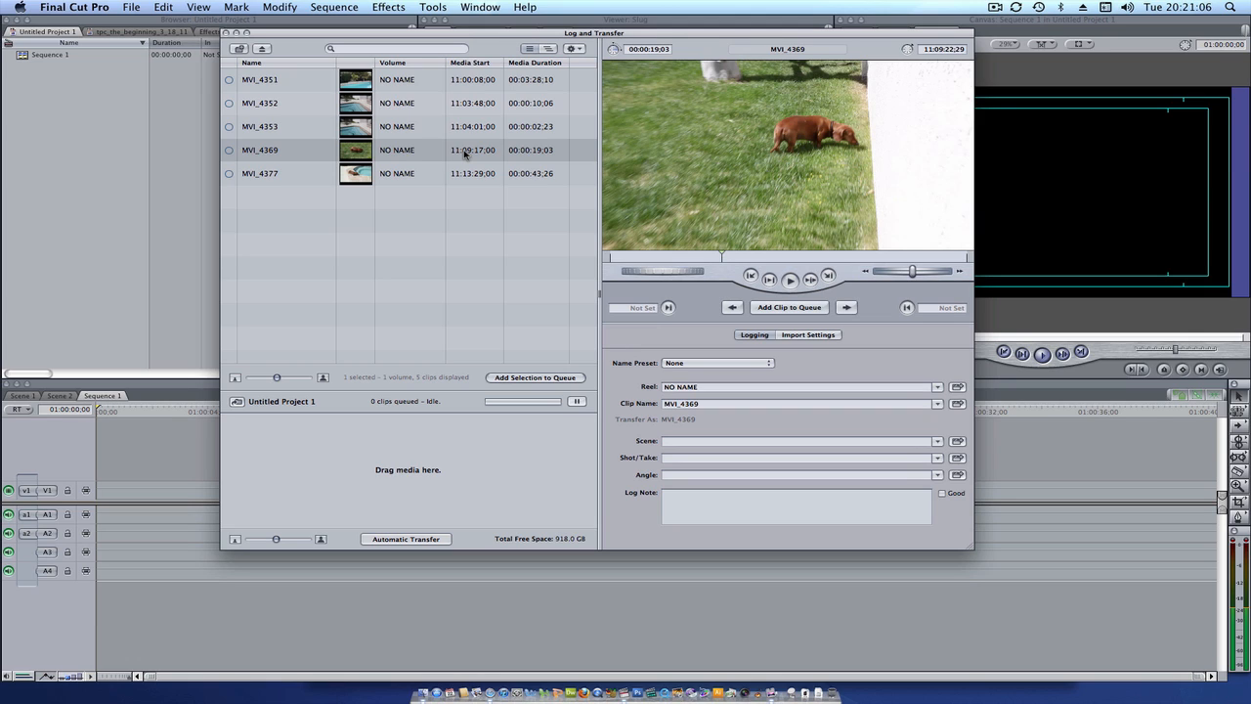
pyautogui.moveTo(468, 151)
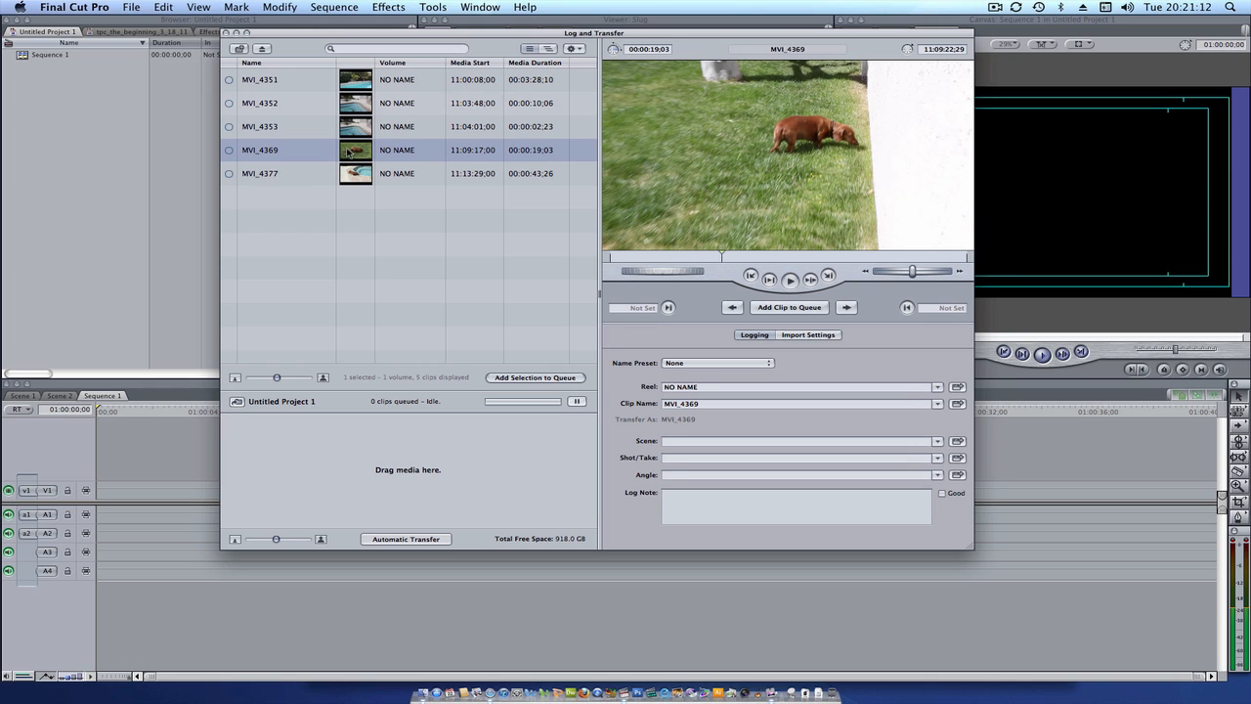
# Step: Drag clip MVI_4369 into the Transfer Queue to start importing it
pyautogui.moveTo(355, 150); pyautogui.dragTo(412, 301)
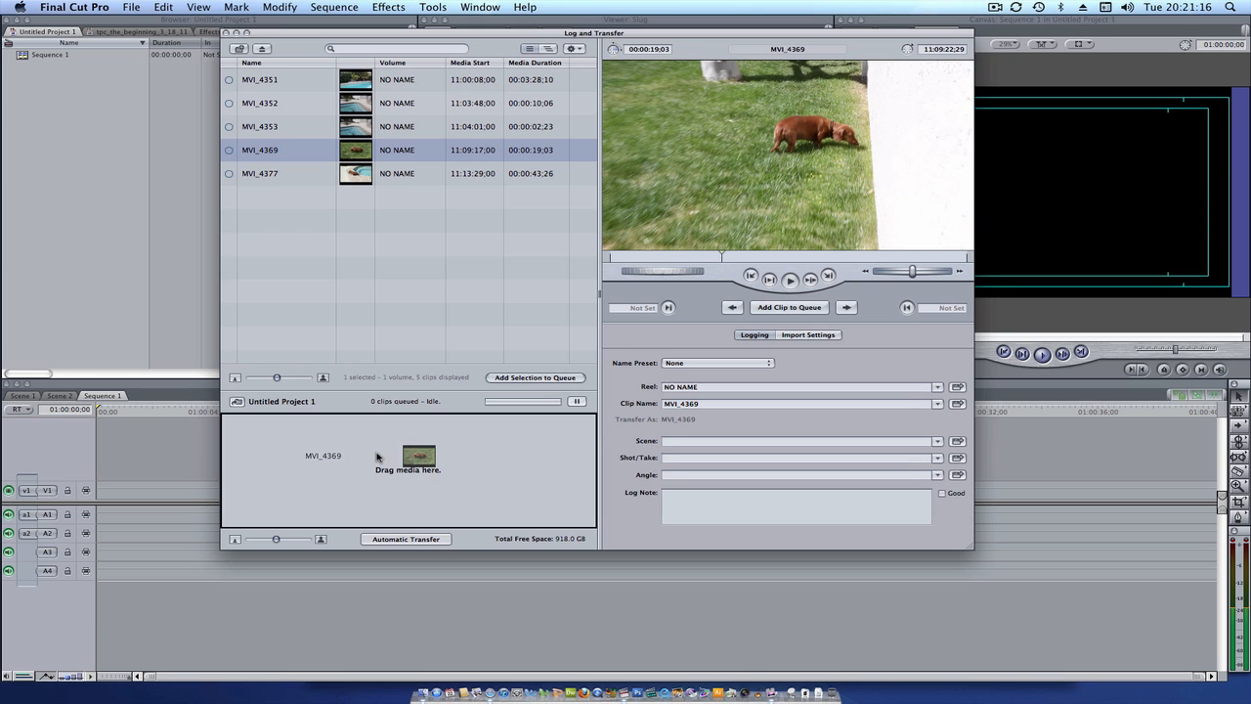
pyautogui.moveTo(418, 457); pyautogui.dragTo(538, 471)
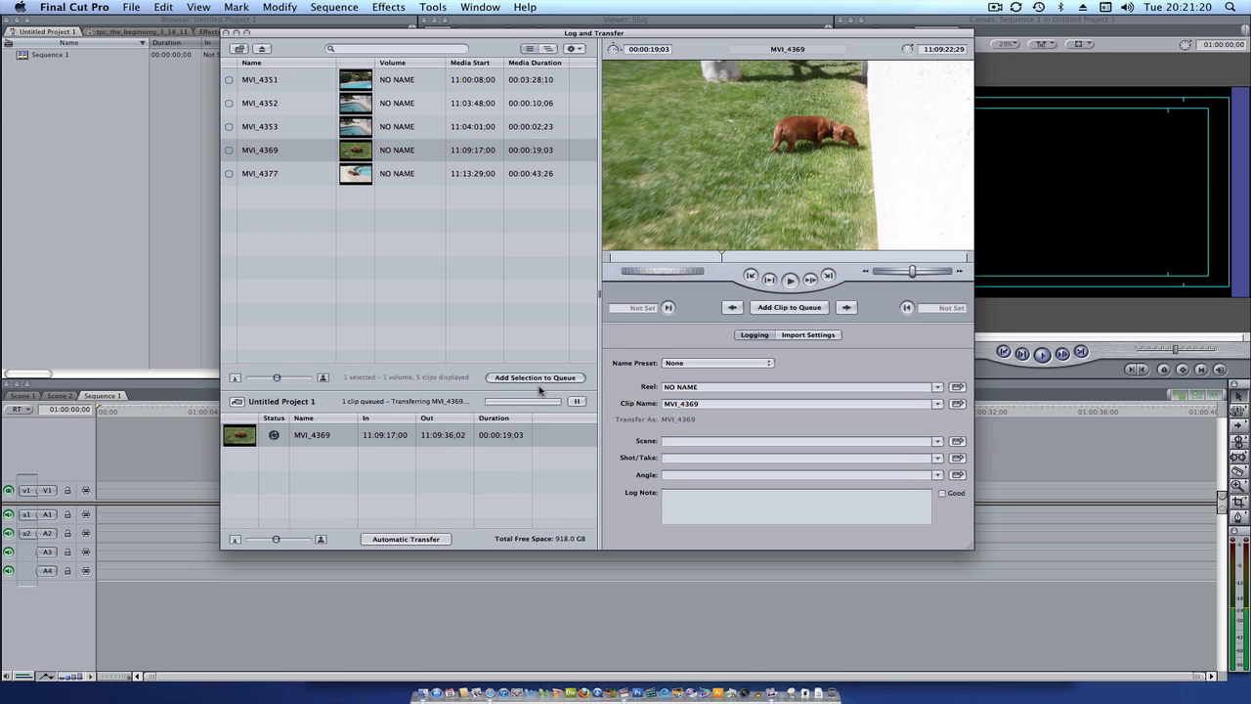
pyautogui.moveTo(488, 406)
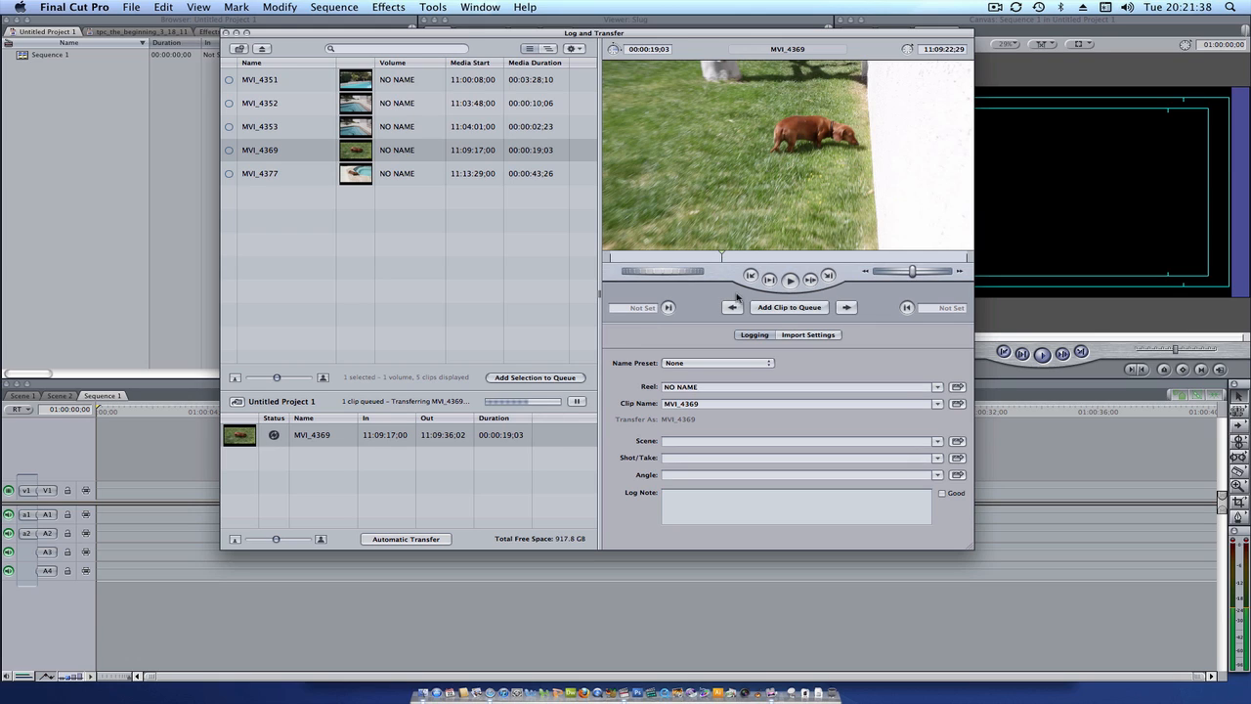
pyautogui.moveTo(318, 271)
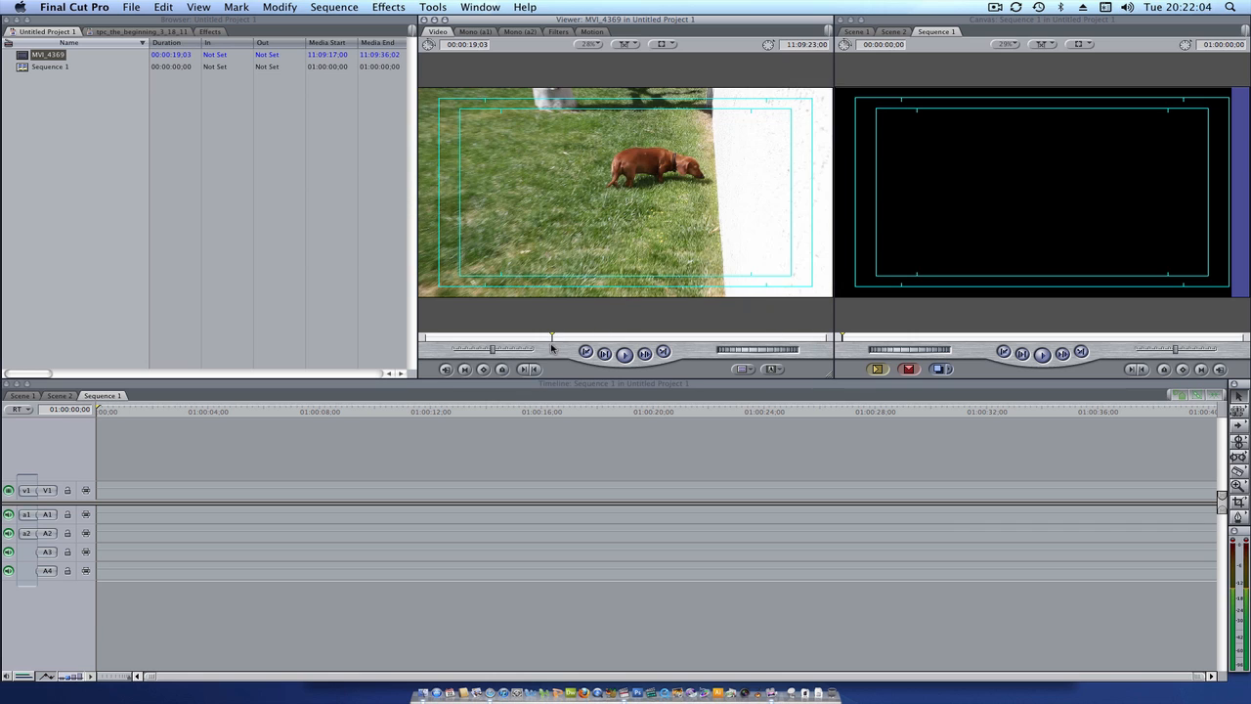
pyautogui.moveTo(526, 362)
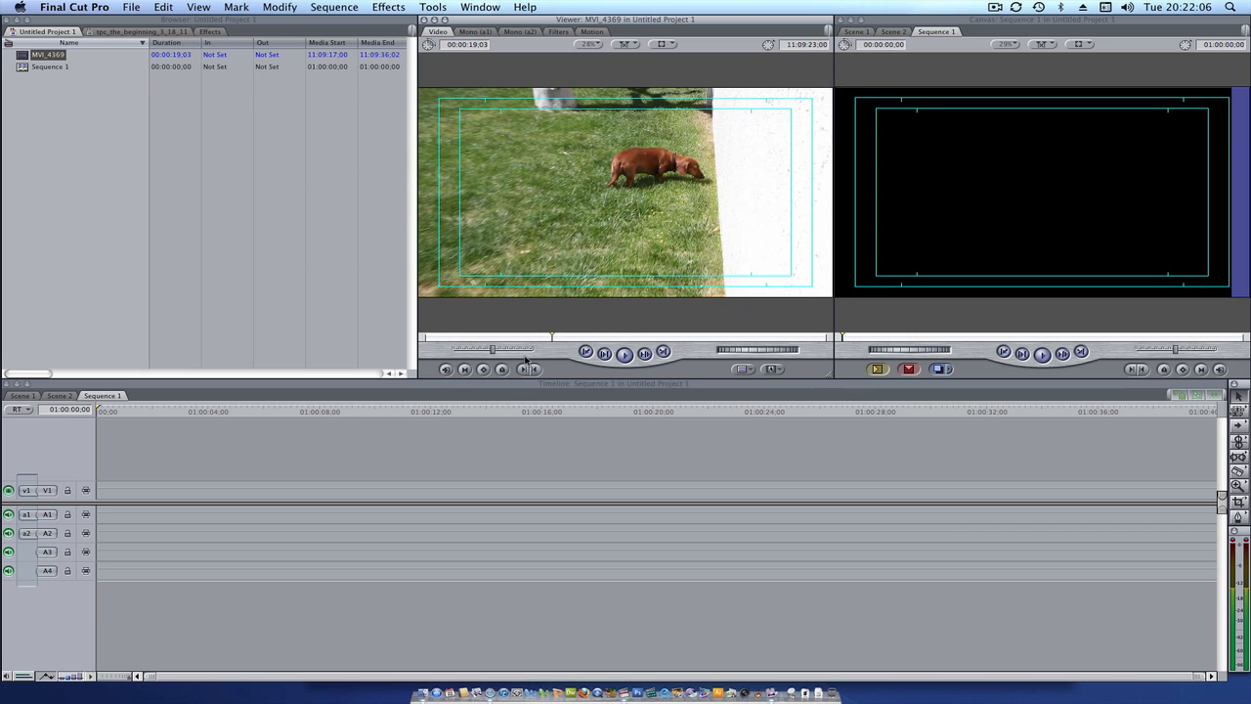